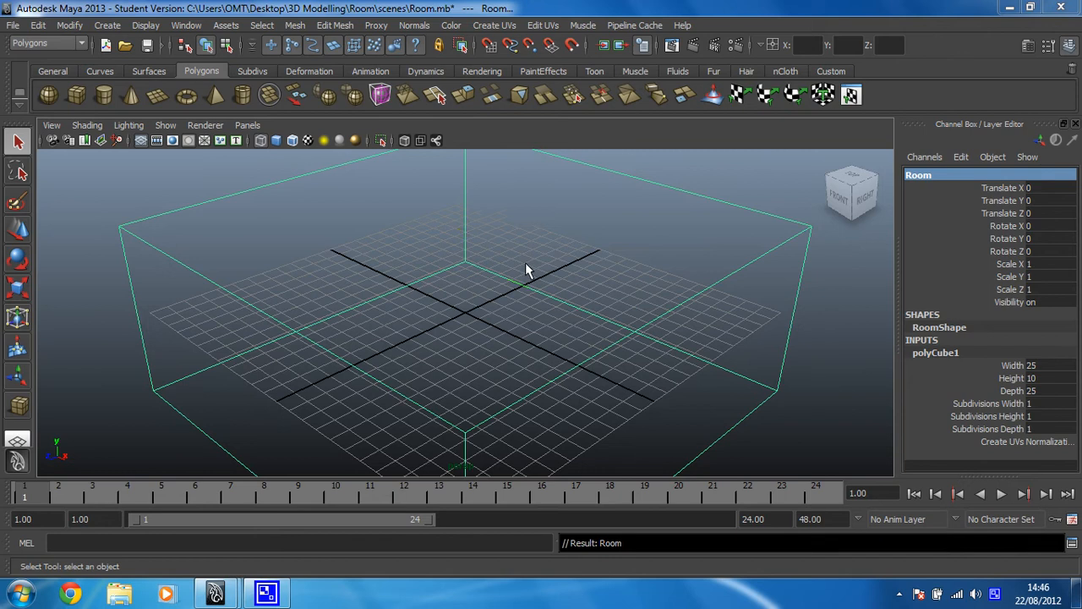
{"action": "mouse_move", "coordinate": [465, 304]}
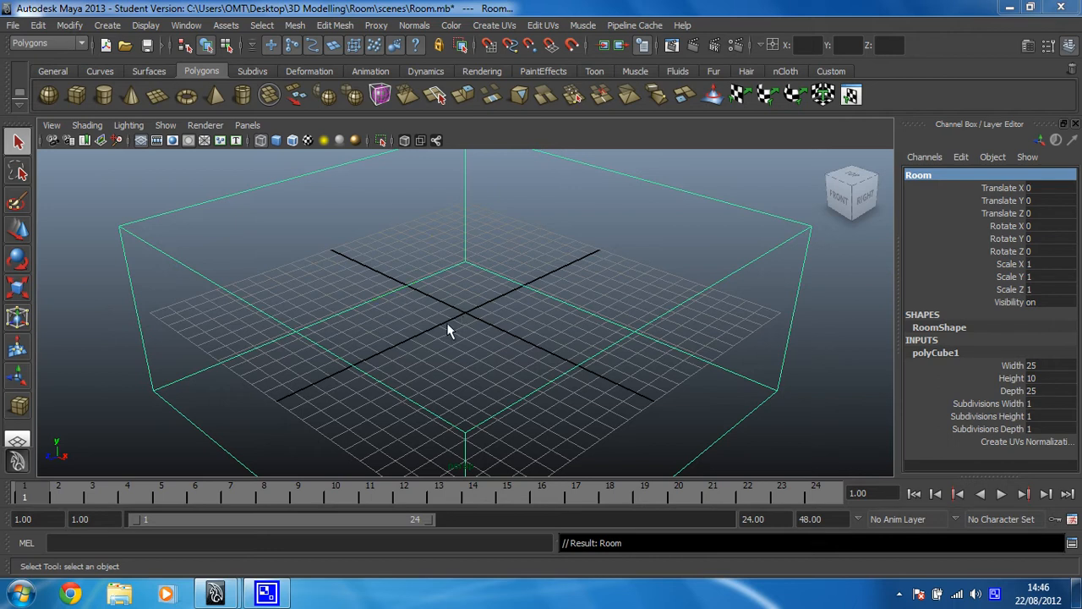
{"action": "mouse_move", "coordinate": [543, 305]}
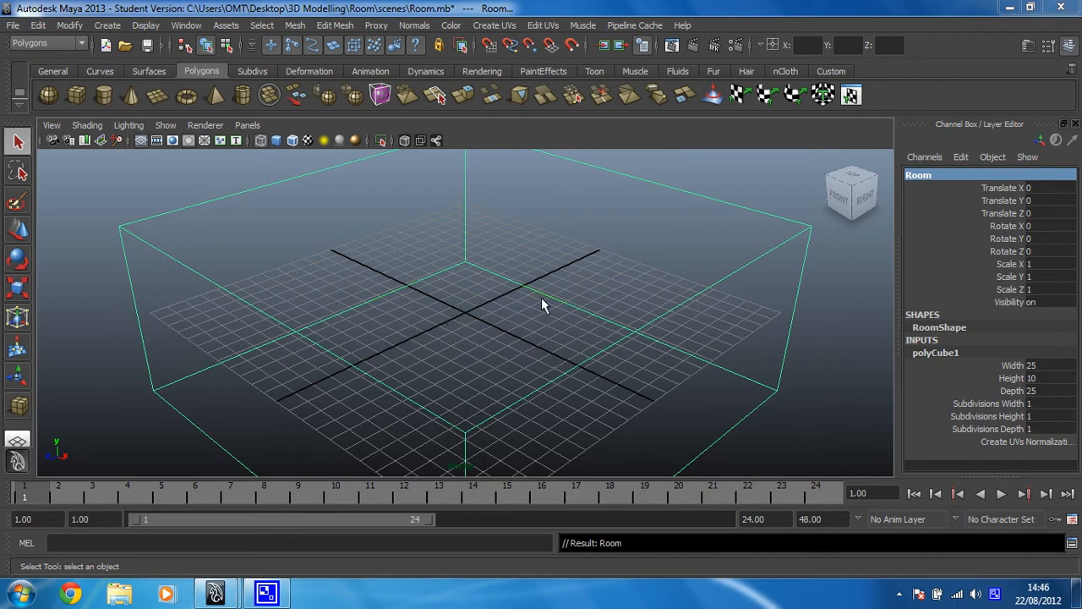
{"action": "mouse_move", "coordinate": [520, 358]}
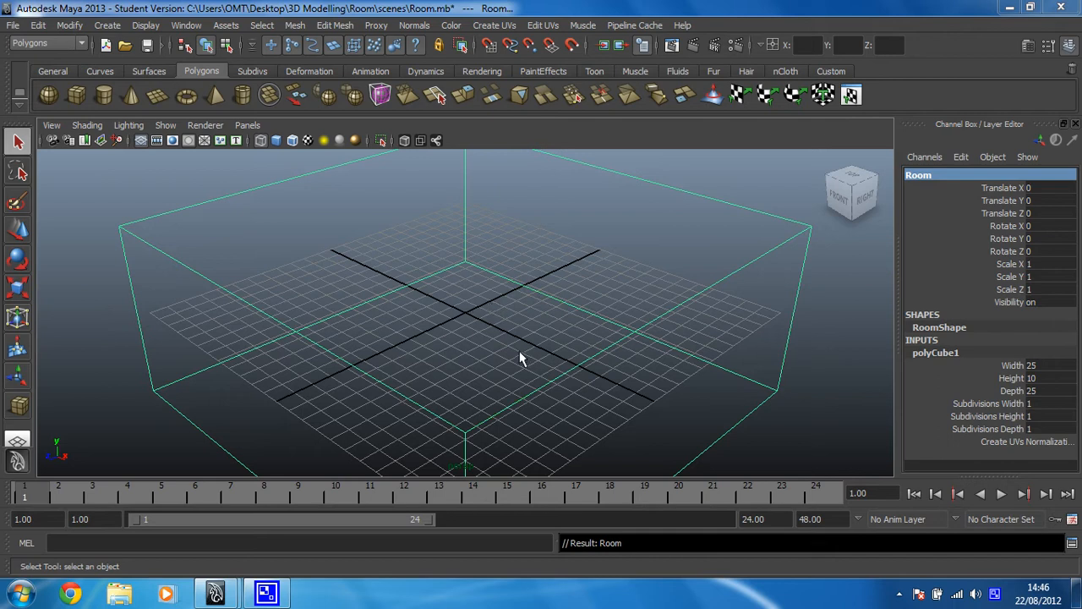
{"action": "mouse_move", "coordinate": [453, 341]}
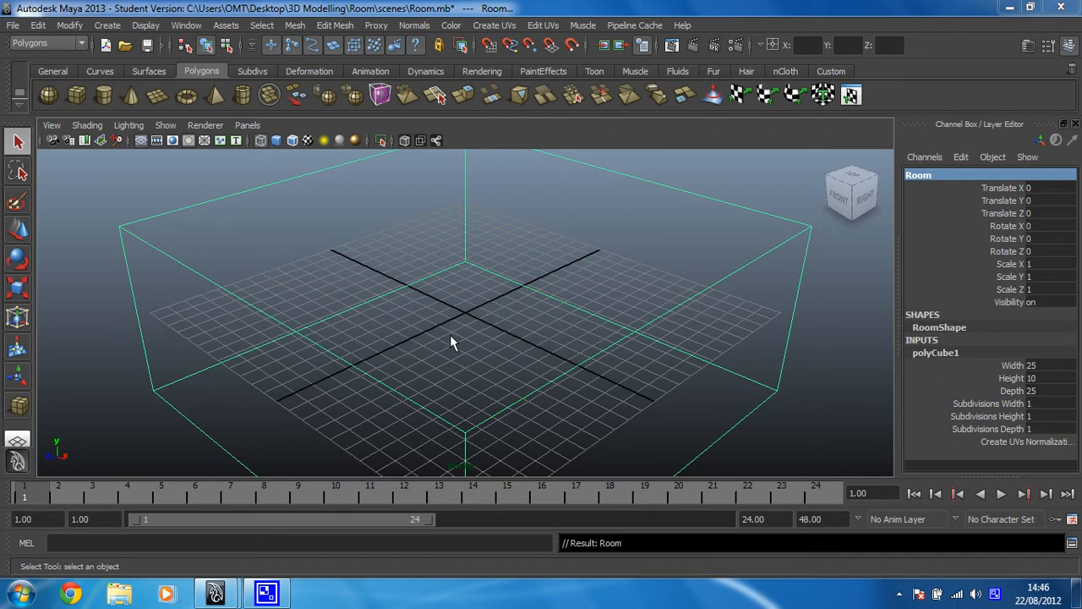
{"action": "mouse_move", "coordinate": [500, 358]}
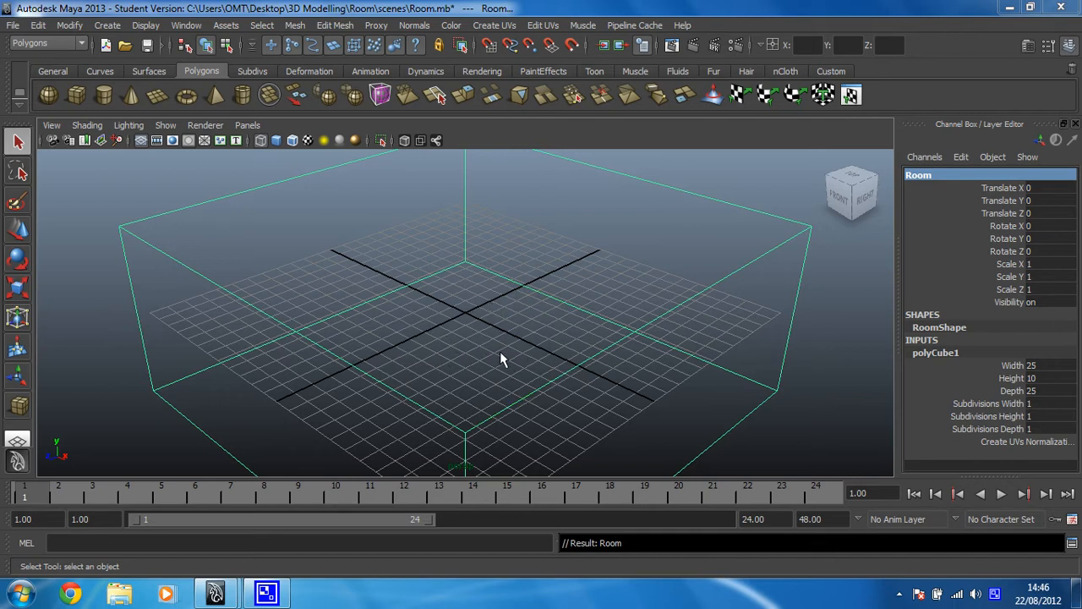
- Tumble the camera to view the Room cube from the side at a closer angled view
{"action": "left_click_drag", "start_coordinate": [500, 359], "coordinate": [477, 262]}
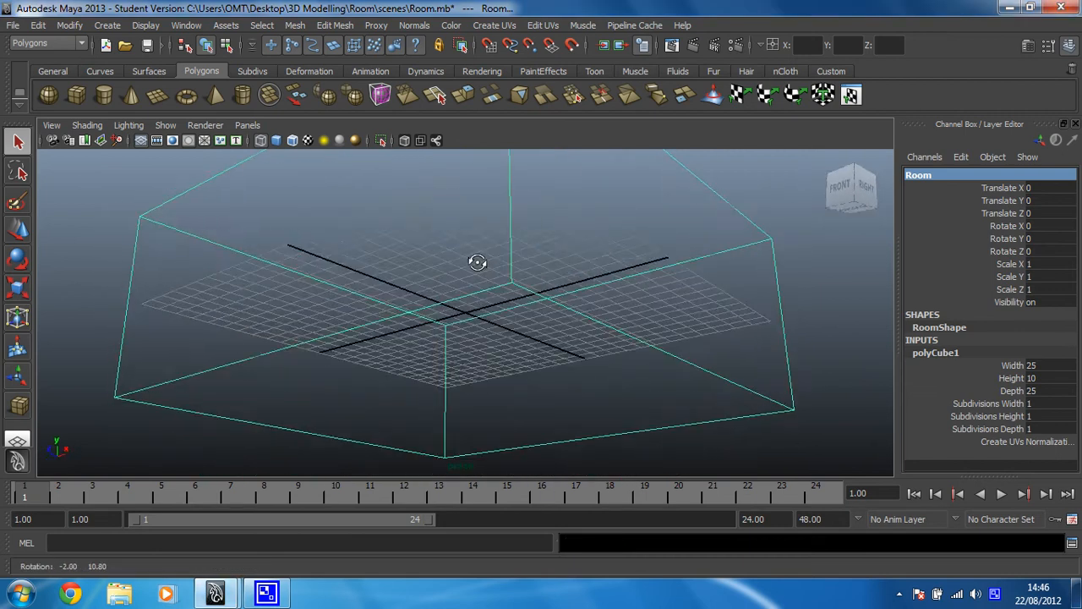
{"action": "left_click_drag", "start_coordinate": [477, 262], "coordinate": [514, 269]}
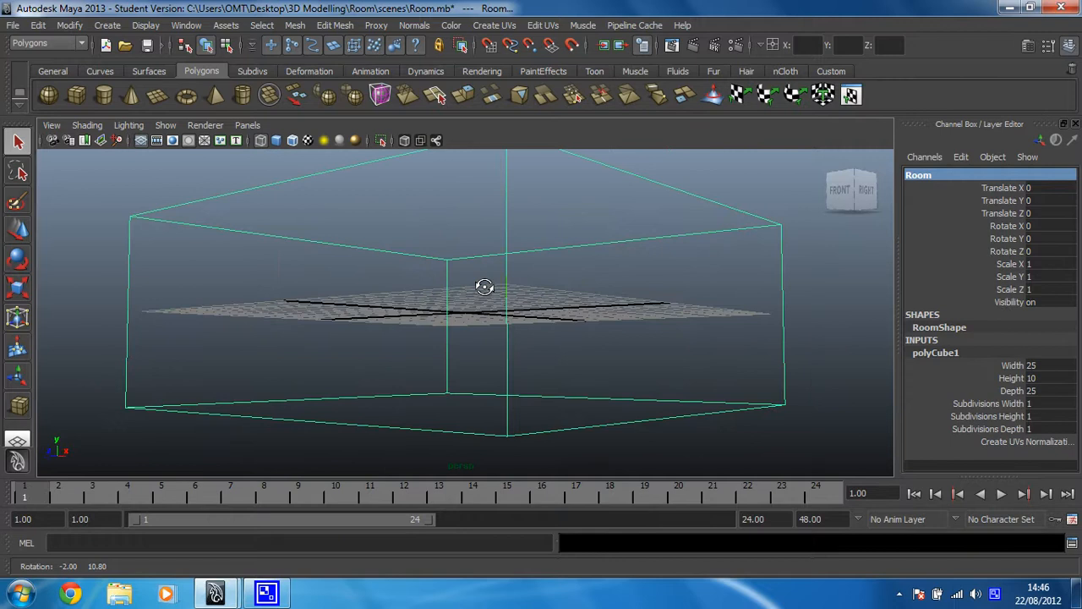
{"action": "left_click_drag", "start_coordinate": [483, 287], "coordinate": [493, 319]}
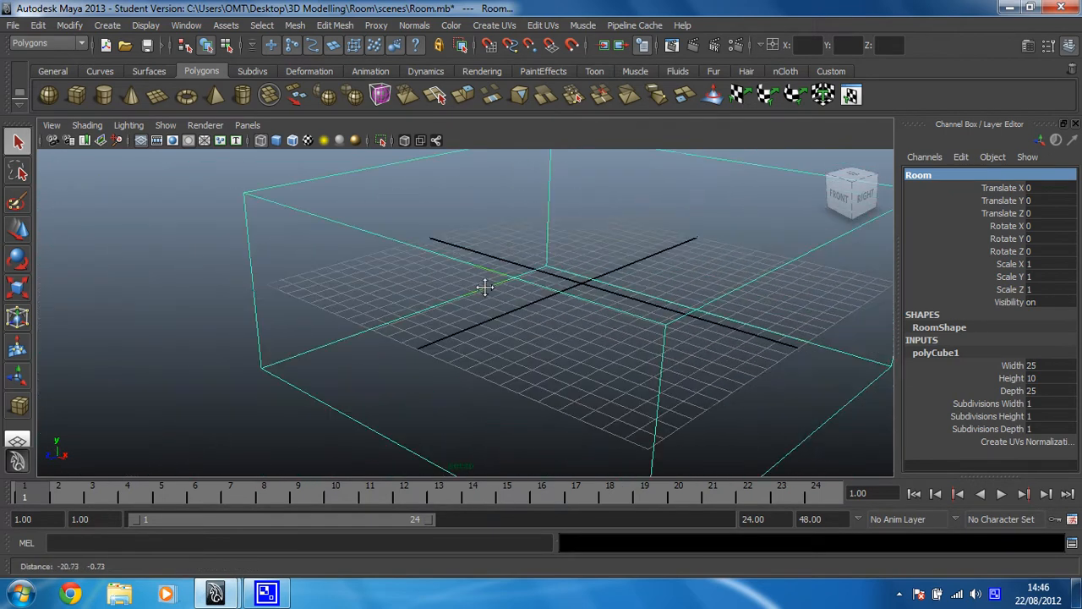
- Dolly the camera in and out, then move toward the floor grid and look down onto it
{"action": "left_click_drag", "start_coordinate": [487, 288], "coordinate": [555, 376]}
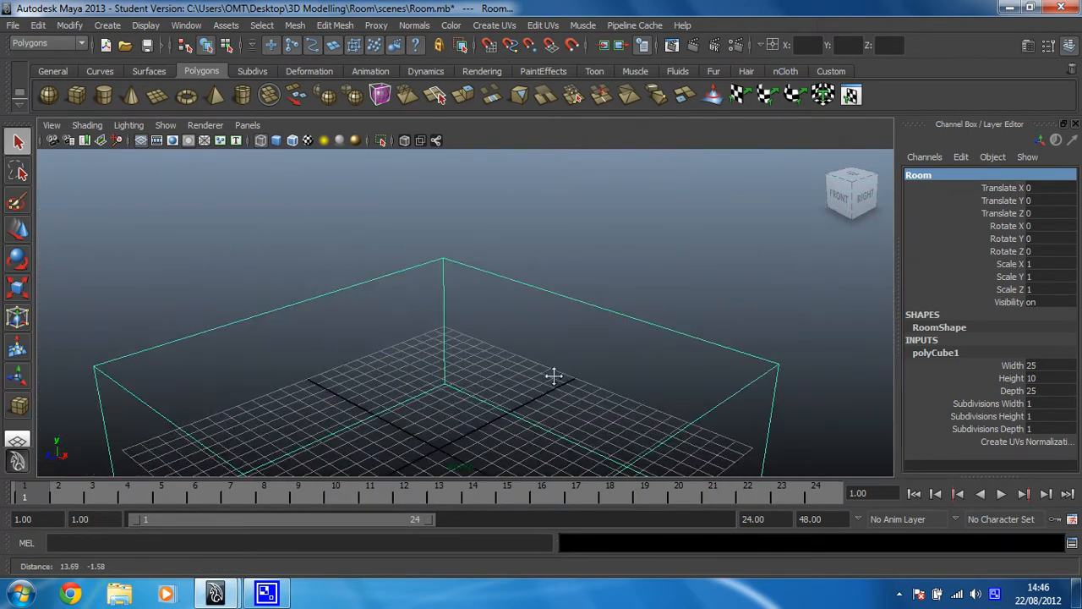
{"action": "left_click_drag", "start_coordinate": [555, 375], "coordinate": [453, 284]}
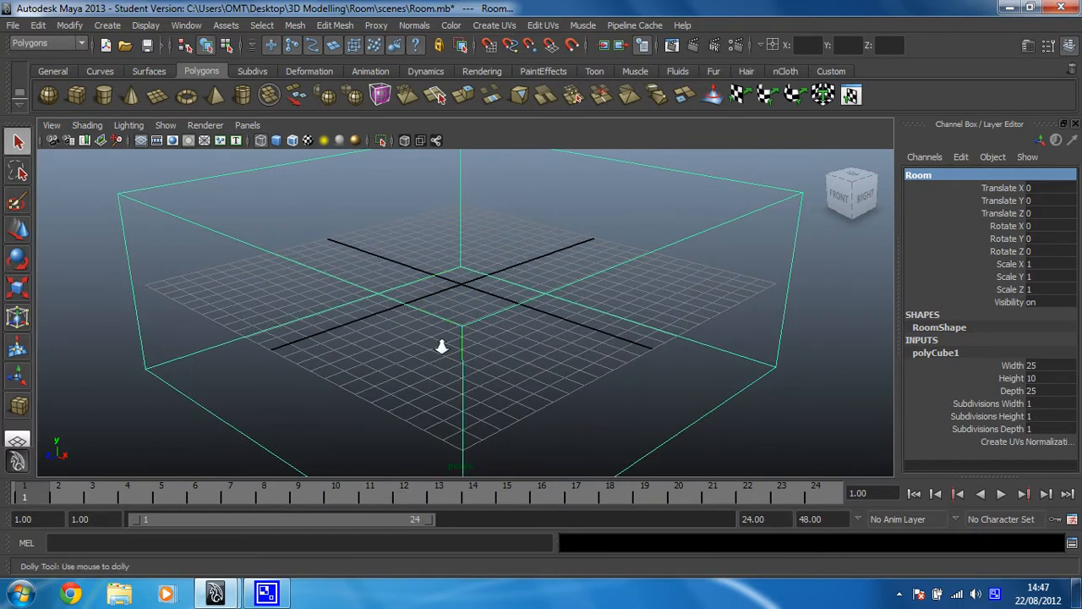
{"action": "left_click_drag", "start_coordinate": [440, 346], "coordinate": [801, 279]}
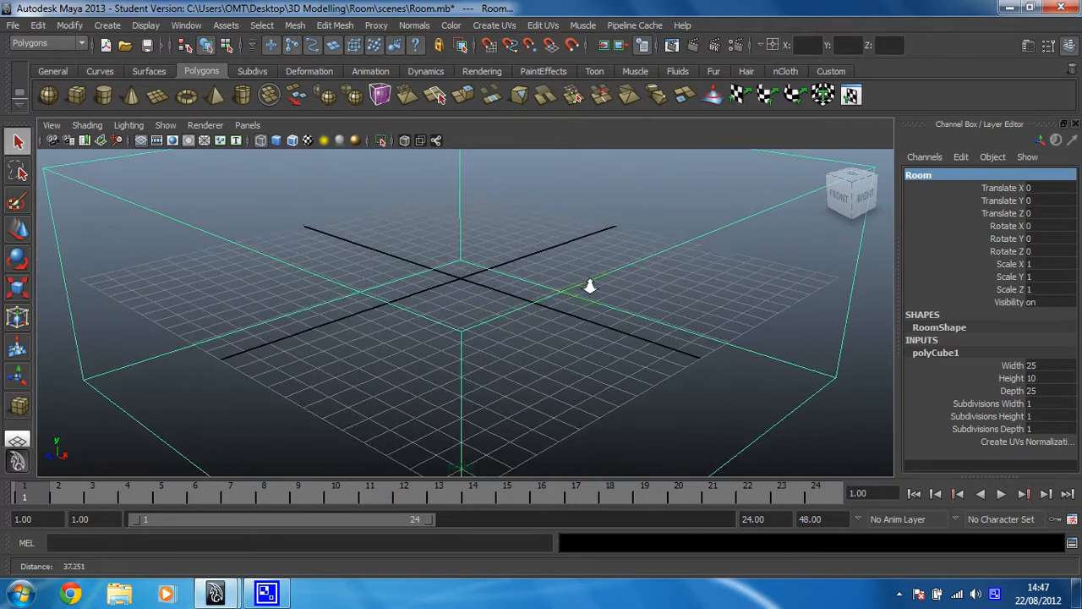
{"action": "left_click_drag", "start_coordinate": [589, 286], "coordinate": [392, 320]}
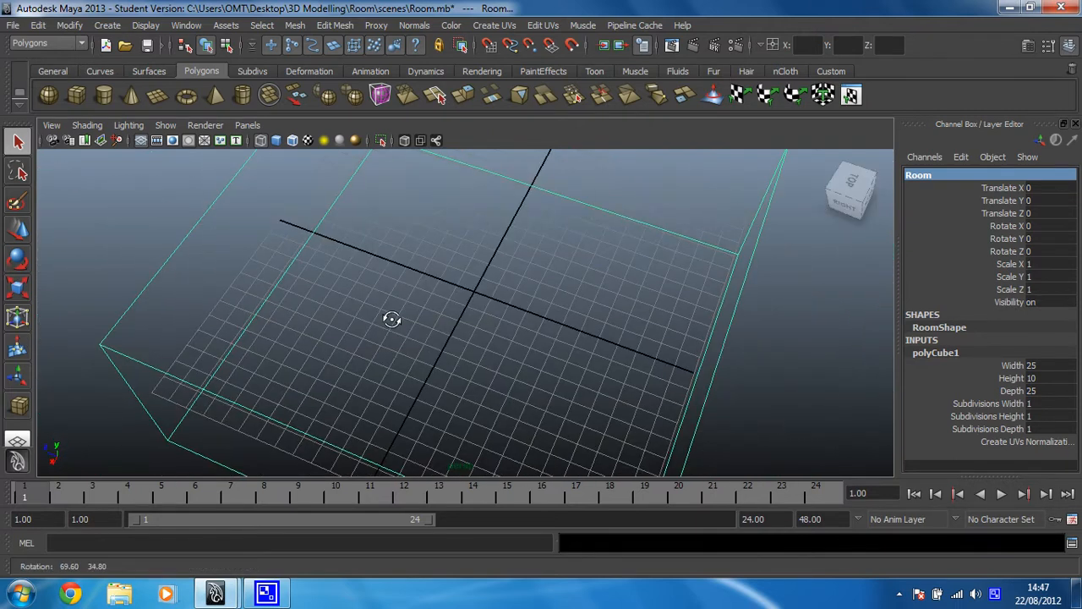
- Tumble the camera around the Room cube before restoring the default perspective view
{"action": "left_click_drag", "start_coordinate": [392, 317], "coordinate": [832, 291]}
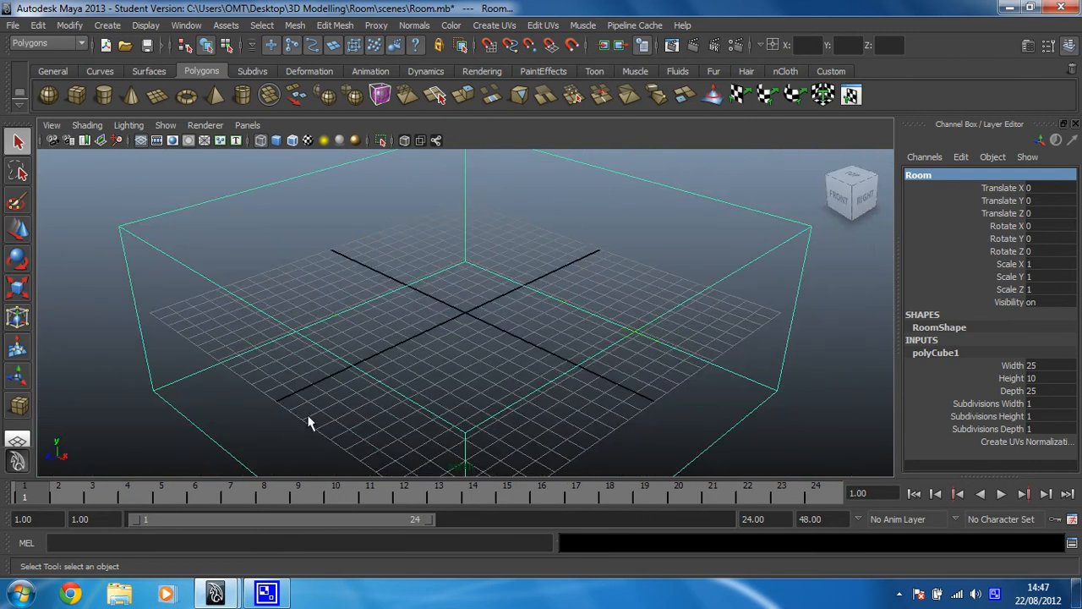
{"action": "mouse_move", "coordinate": [591, 460]}
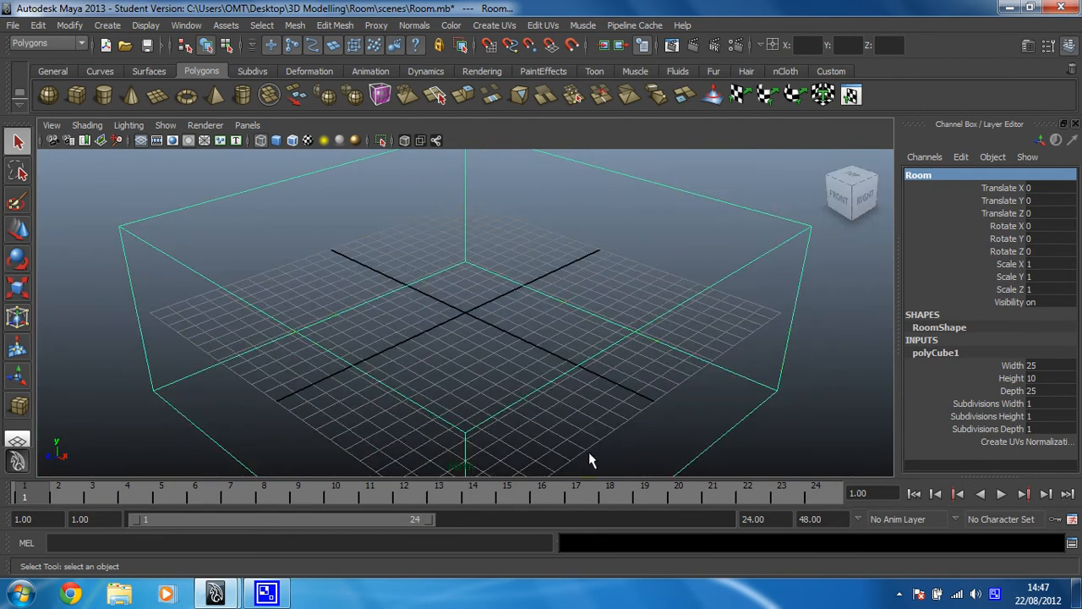
{"action": "mouse_move", "coordinate": [465, 376]}
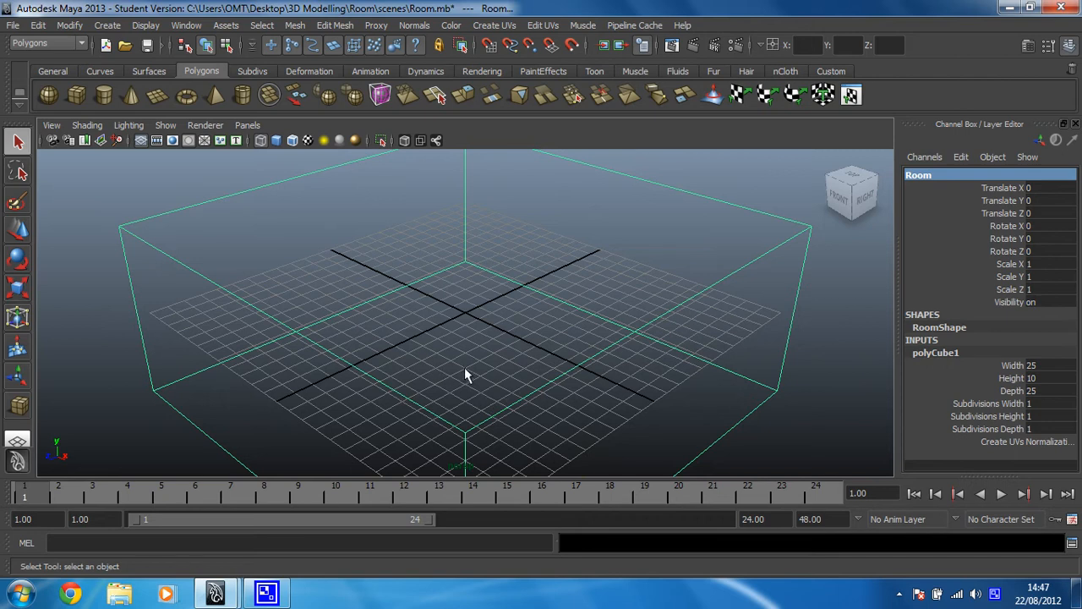
{"action": "mouse_move", "coordinate": [617, 313]}
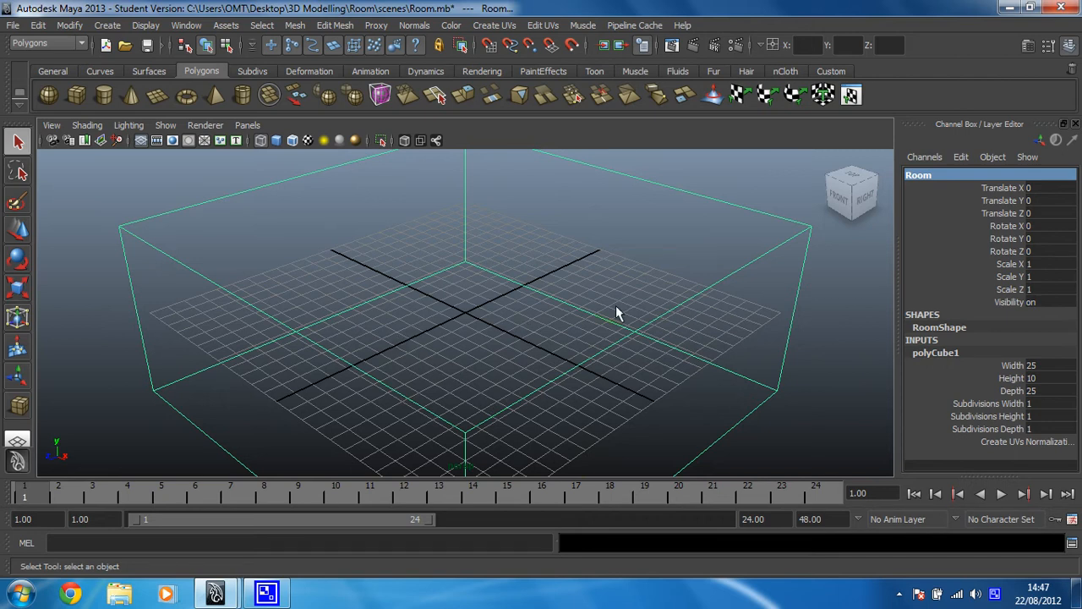
- Track the view so the Room cube slides right, then frame it back in the viewport
{"action": "left_click_drag", "start_coordinate": [617, 314], "coordinate": [724, 301]}
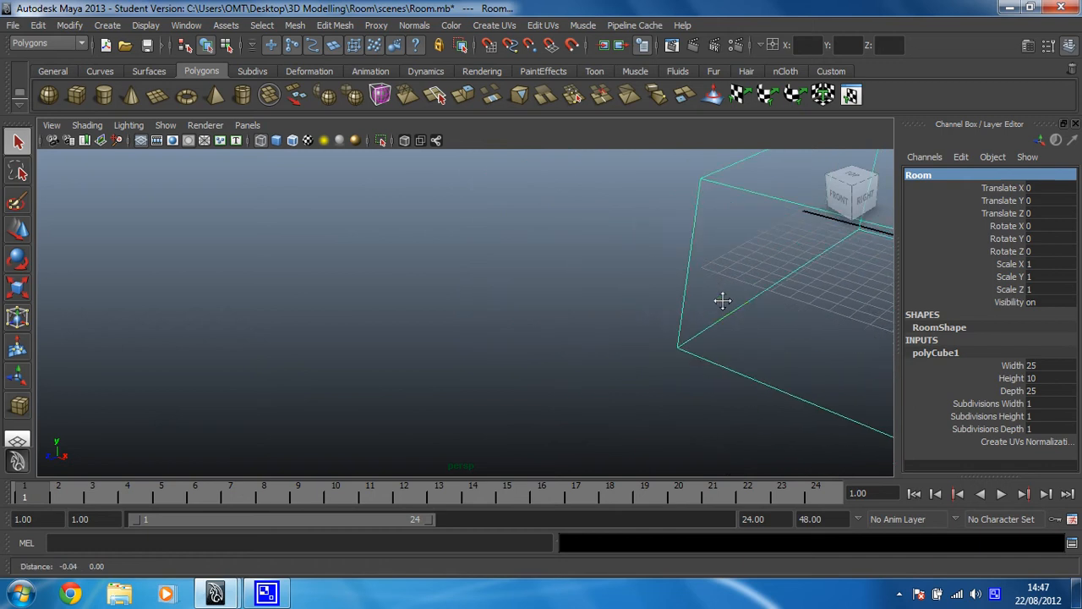
{"action": "left_click", "coordinate": [460, 293]}
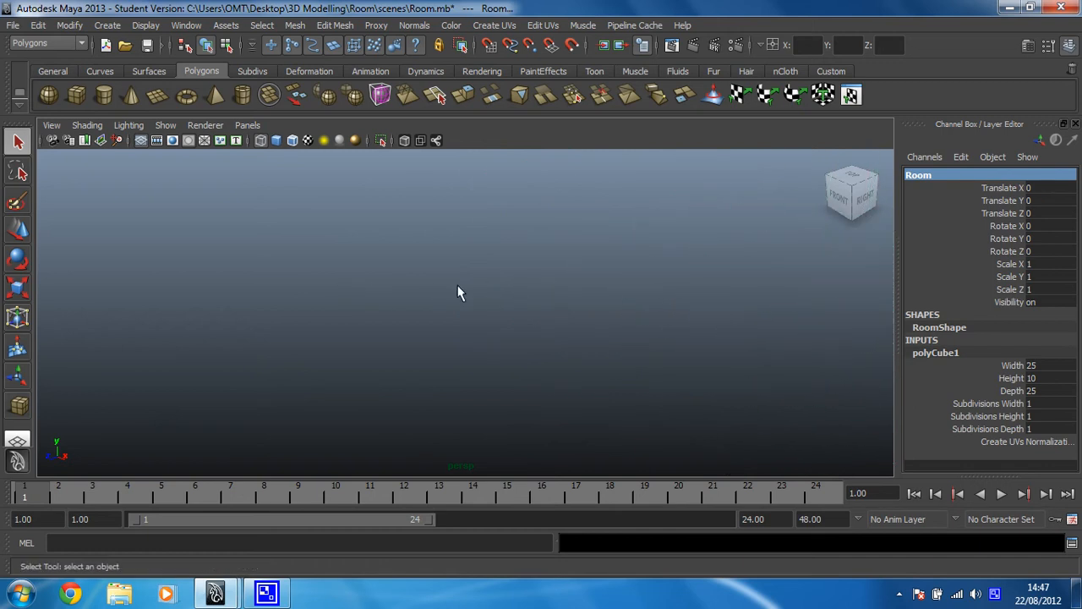
{"action": "mouse_move", "coordinate": [328, 370]}
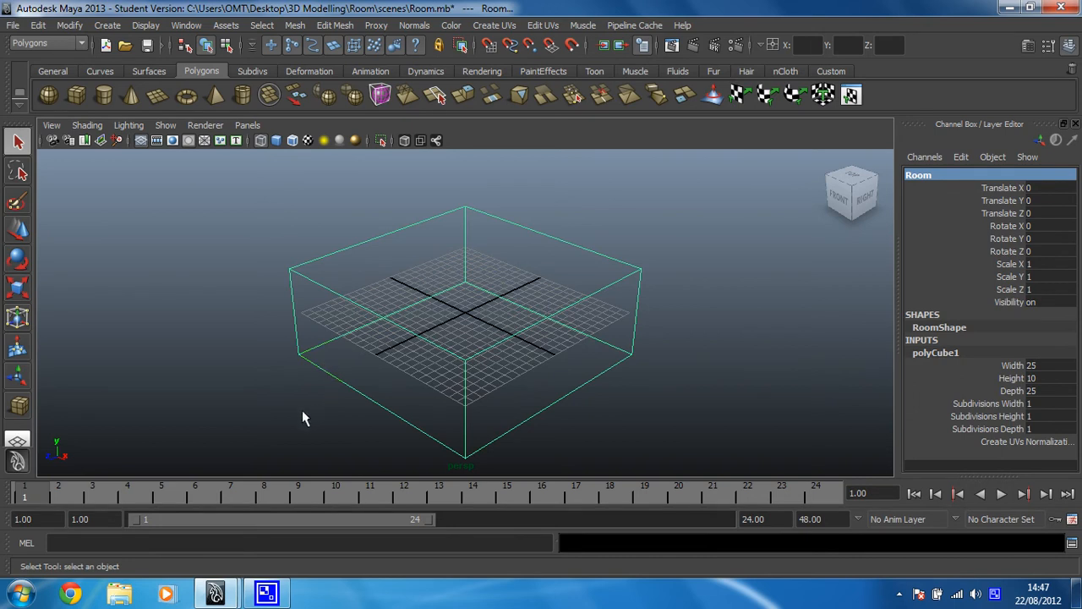
{"action": "mouse_move", "coordinate": [353, 342]}
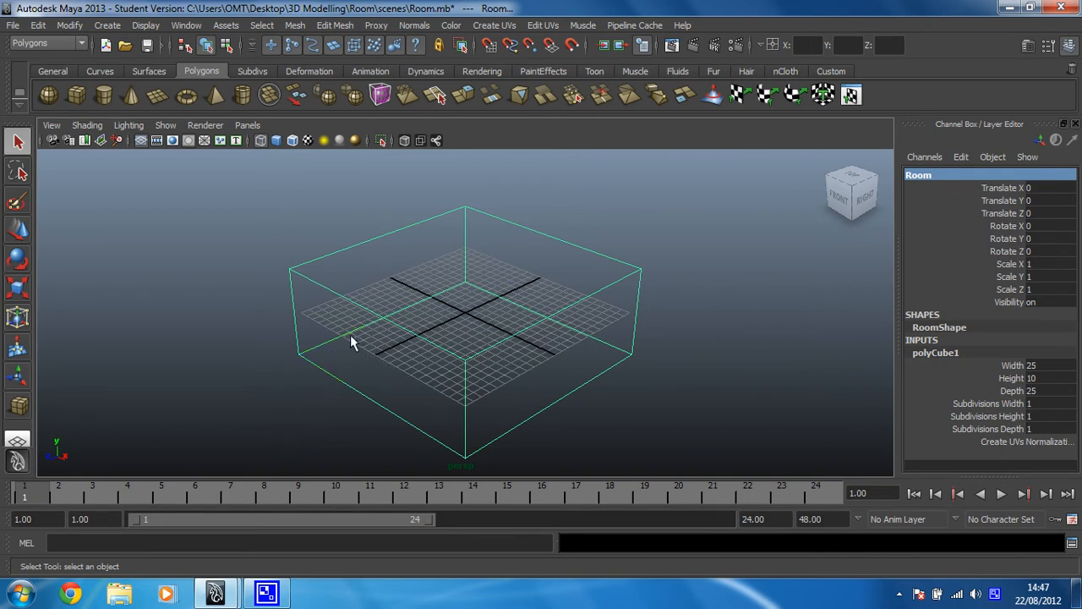